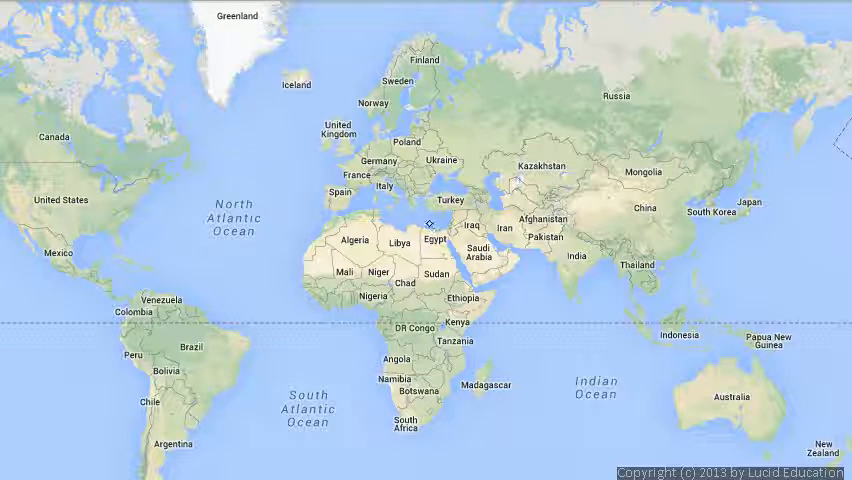
pyautogui.moveTo(418, 212)
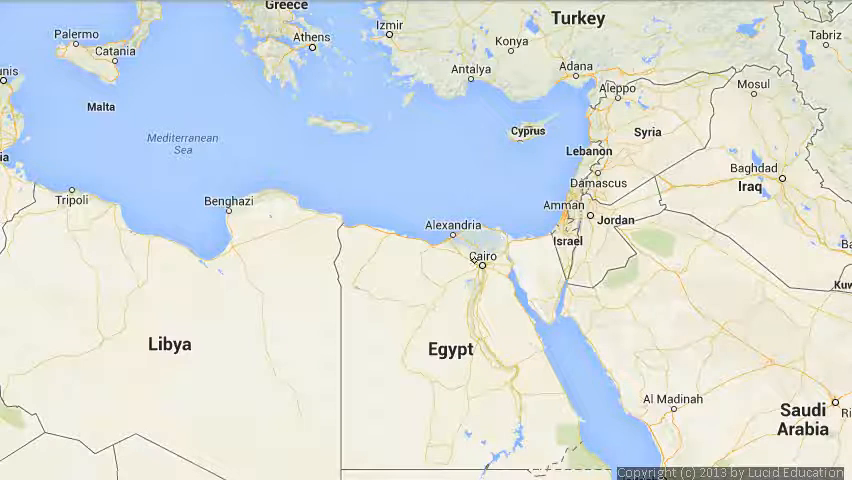
pyautogui.moveTo(456, 244)
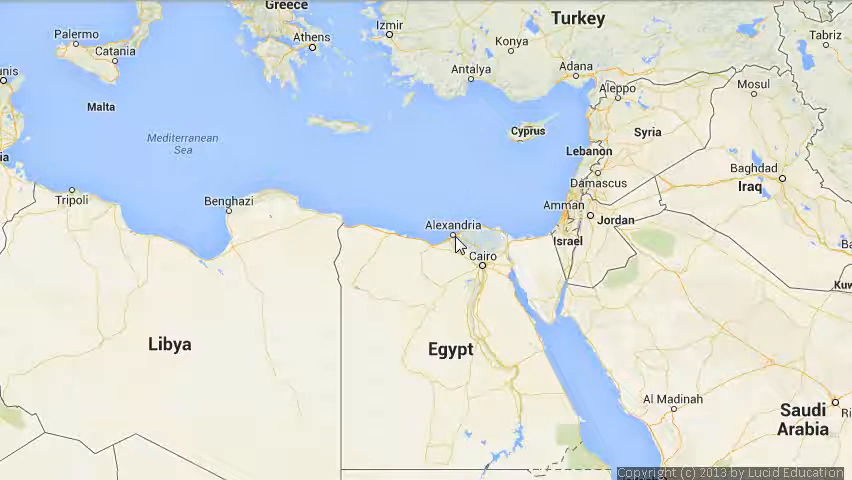